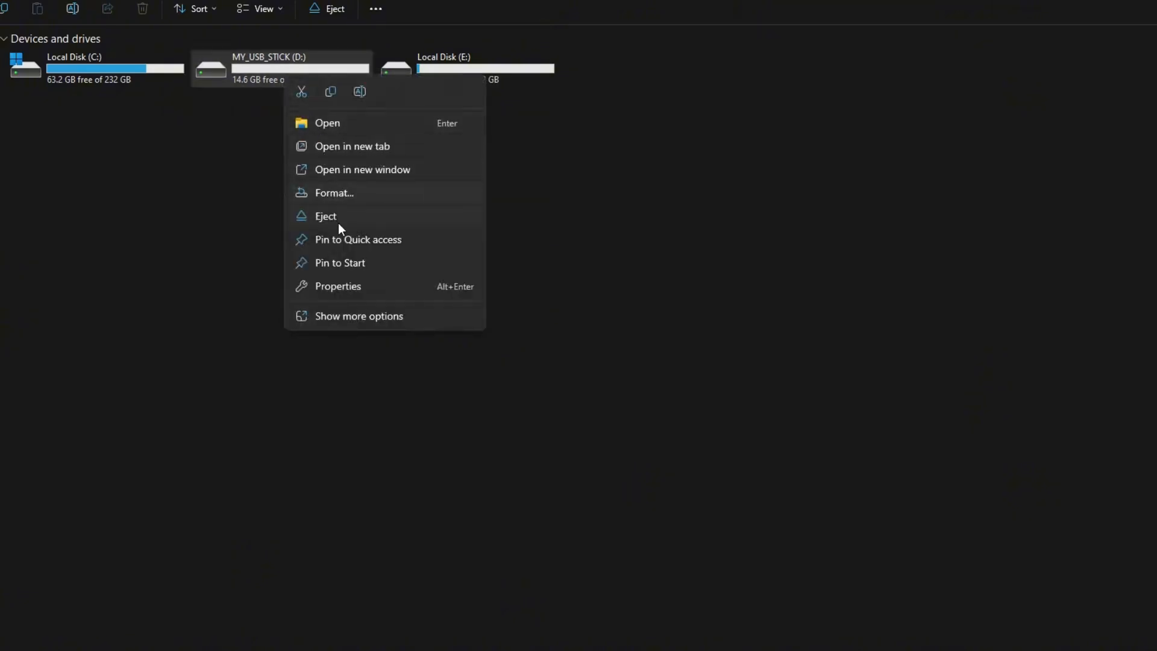
- Download the Nexus Player item's 1.6 GB ISO image from archive.org
left_click(337, 287)
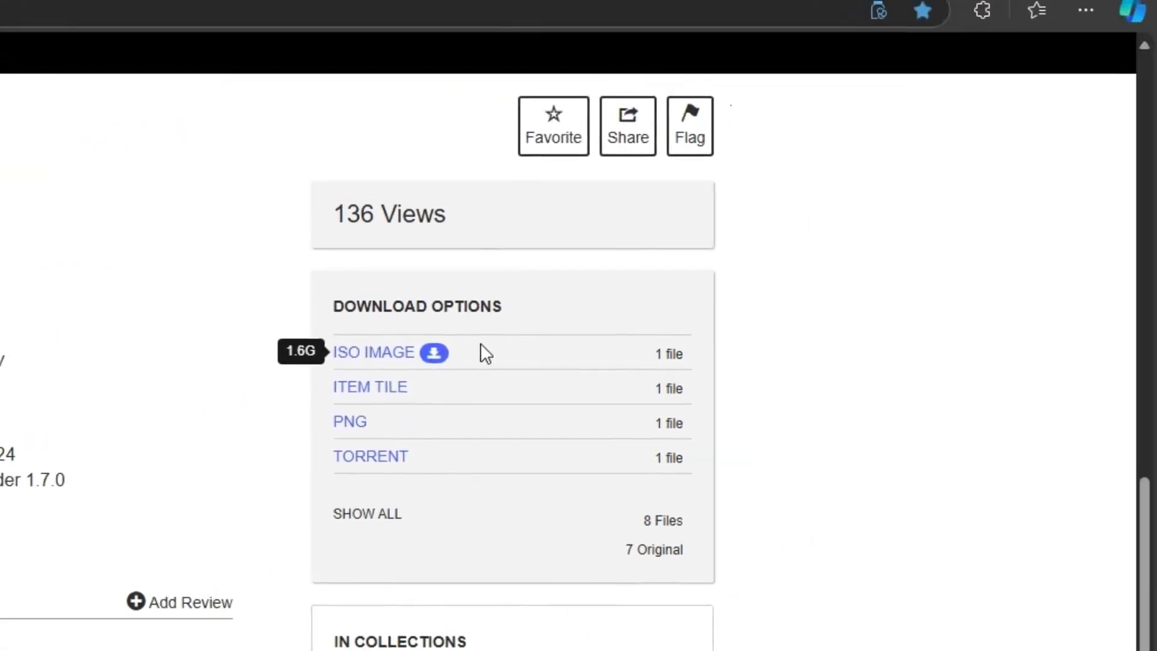
left_click(434, 352)
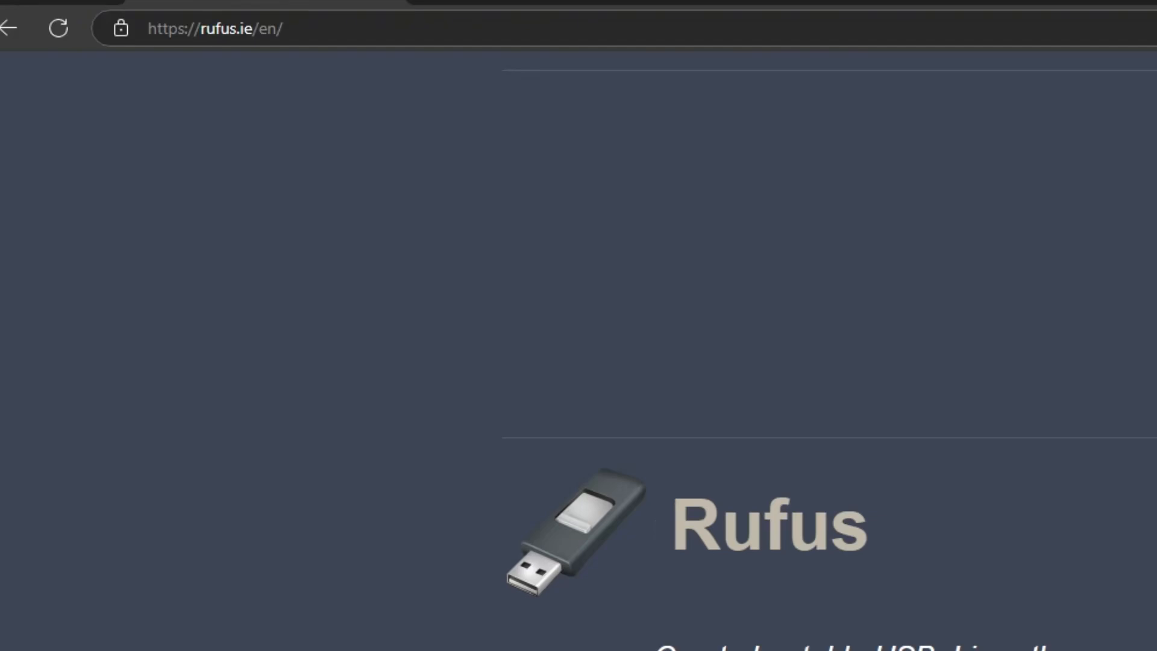
- Scroll rufus.ie down to the Latest releases table listing rufus-4.6 builds
scroll("down", 3)
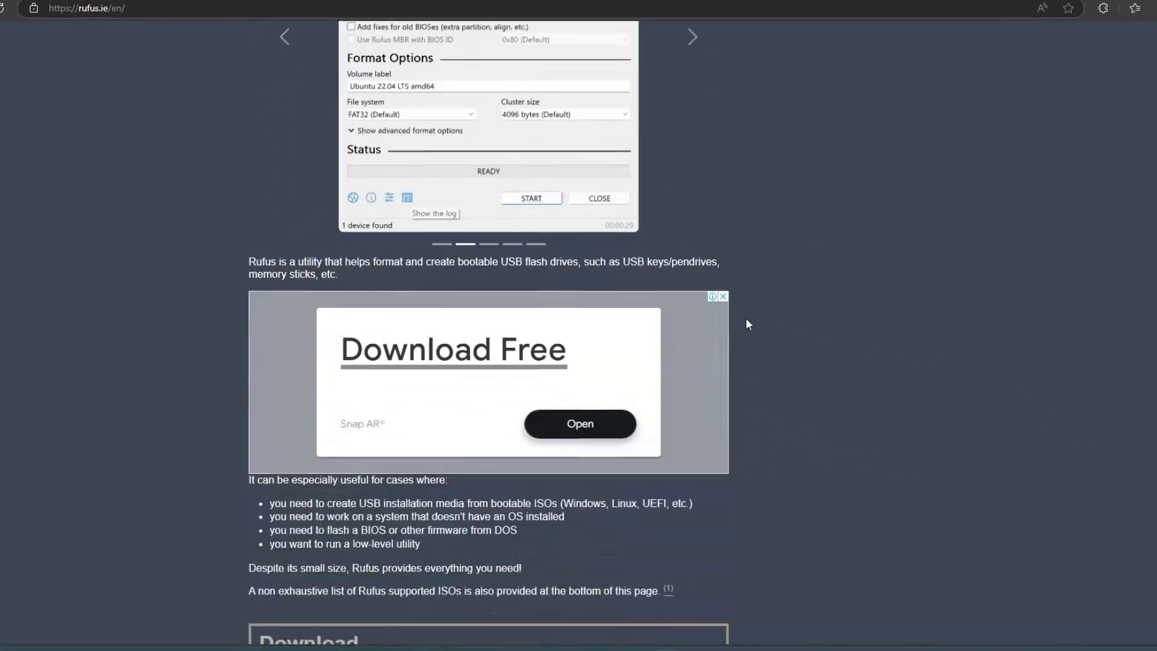
scroll("down", 3)
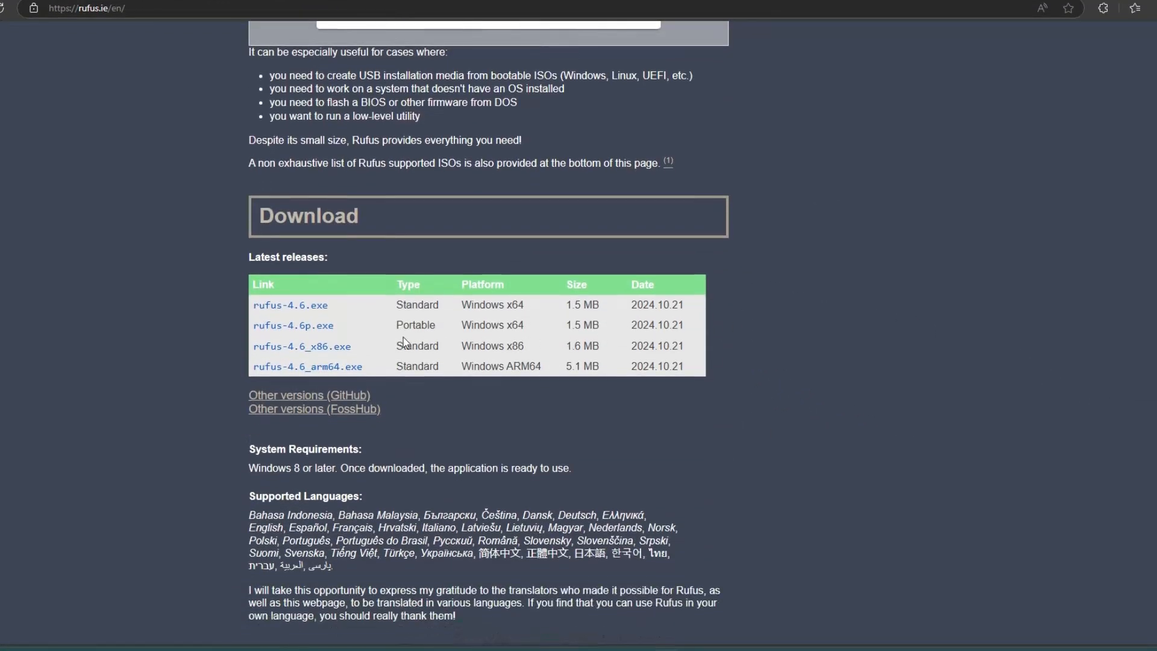
mouse_move(293, 326)
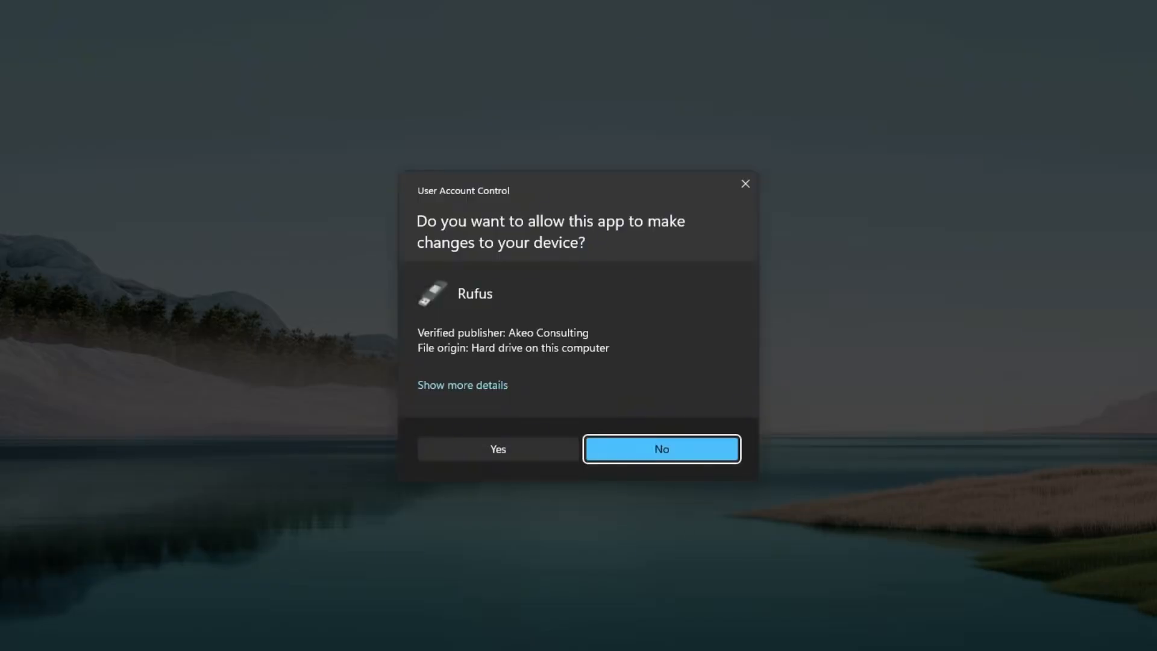
- Allow Rufus to run, load the Nexus Player ISO and label the volume 'Android TV USB Stick'
left_click(497, 449)
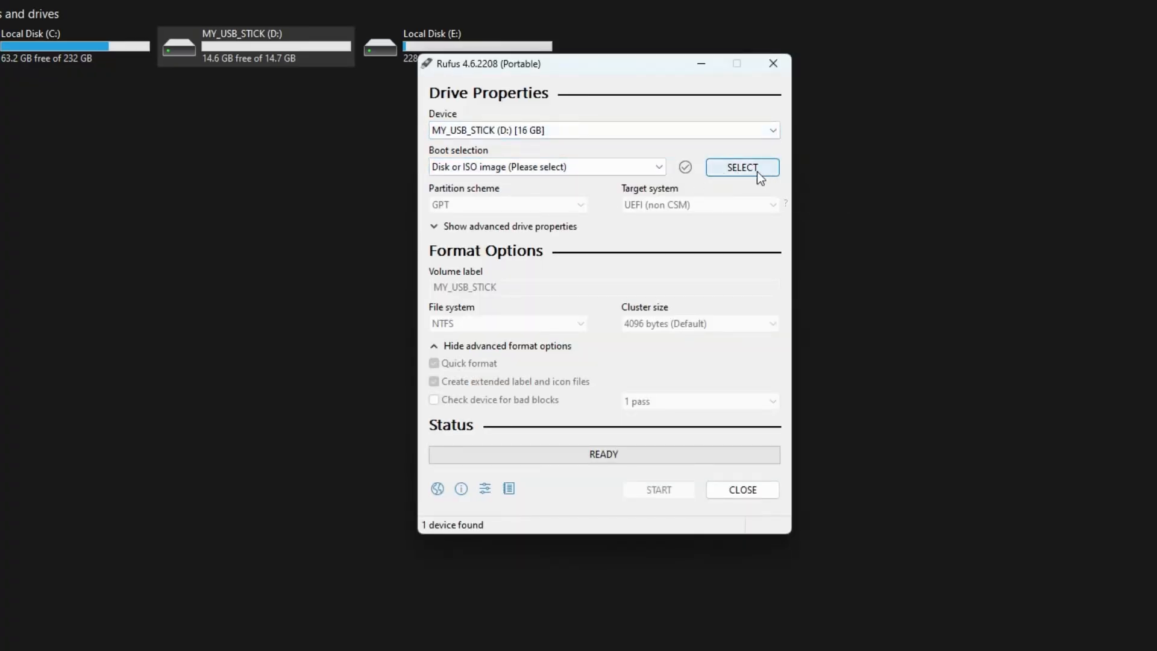
left_click(741, 167)
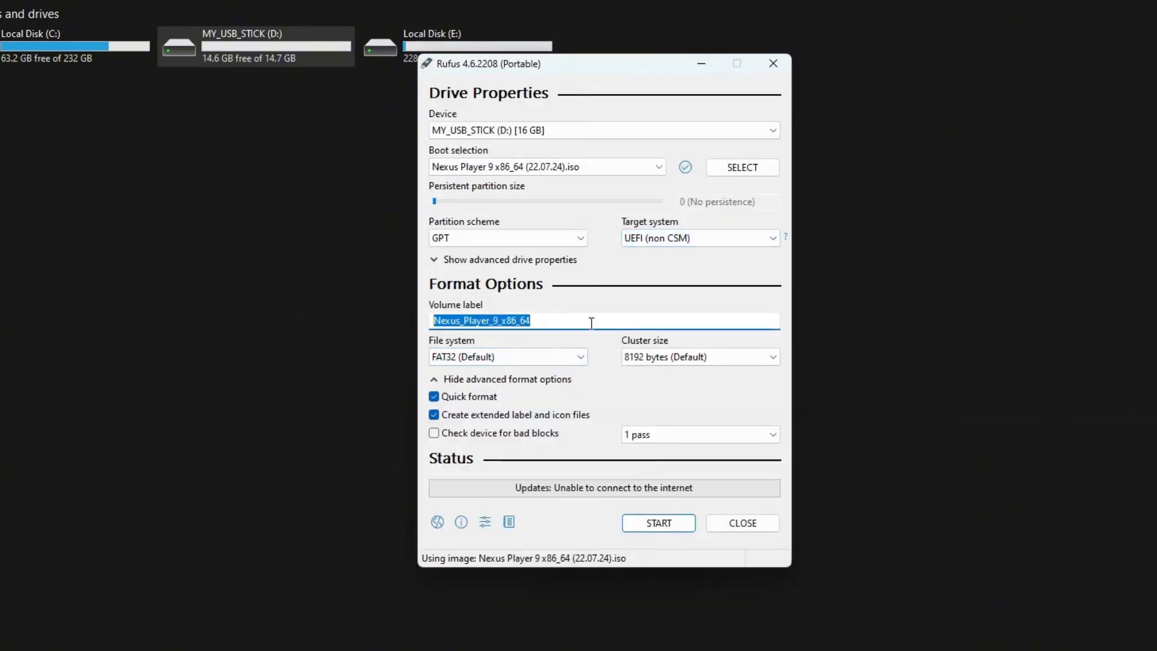
type("Android")
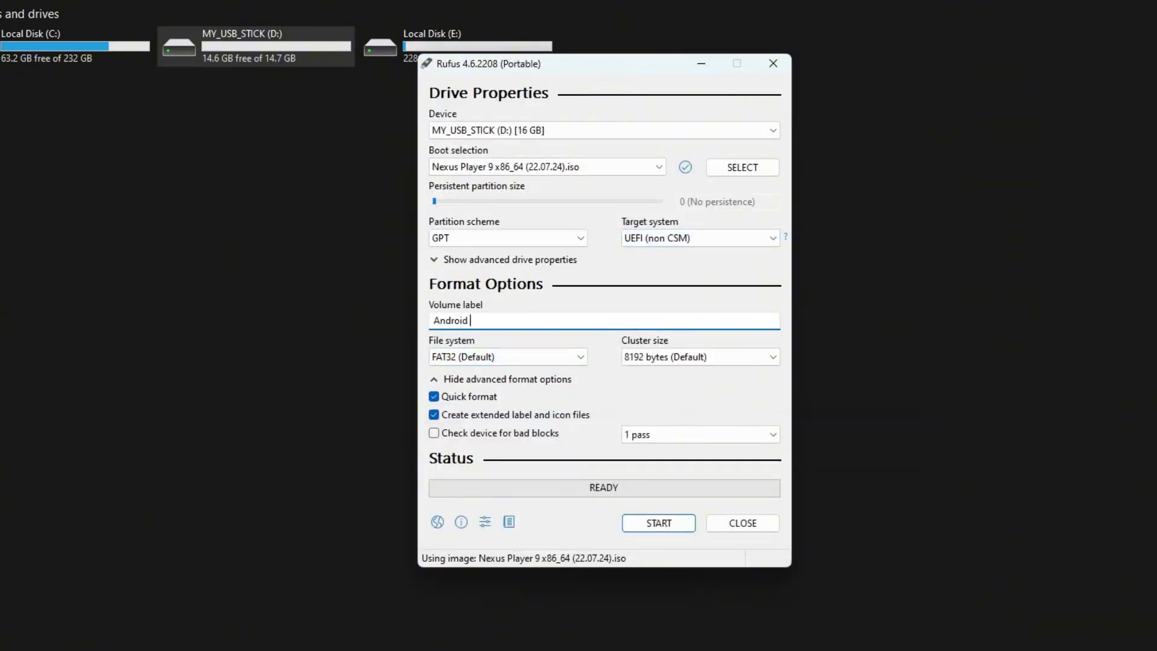
type("TV USB Stick")
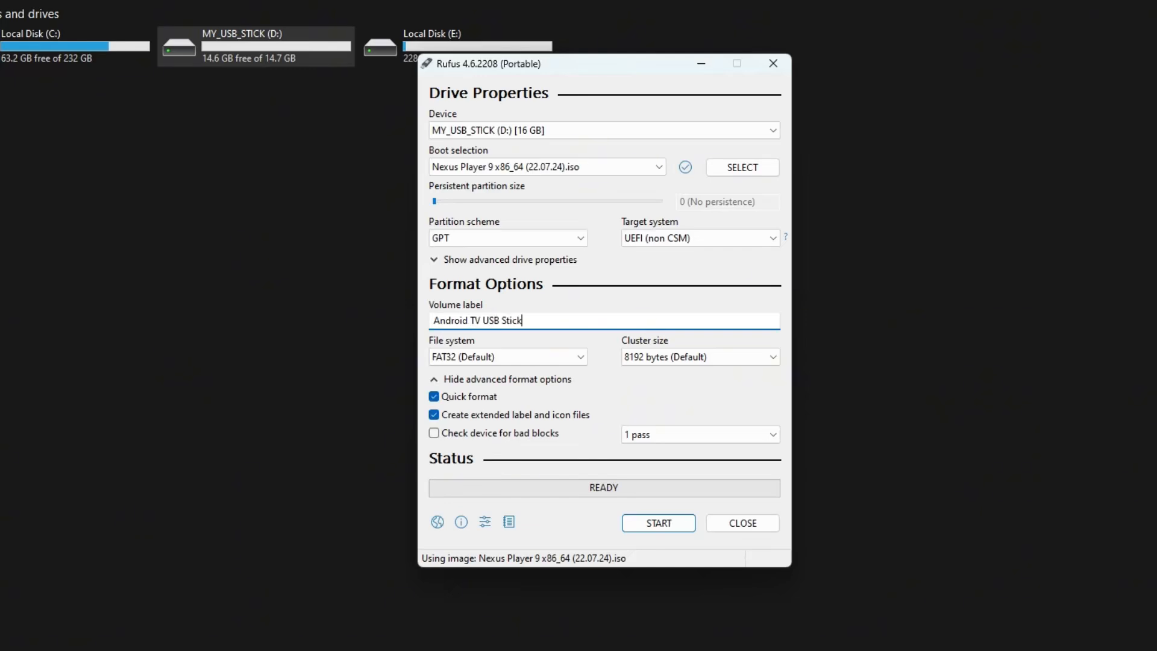
- Start writing the image, accepting the revoked bootloader and data destruction warnings
left_click(657, 521)
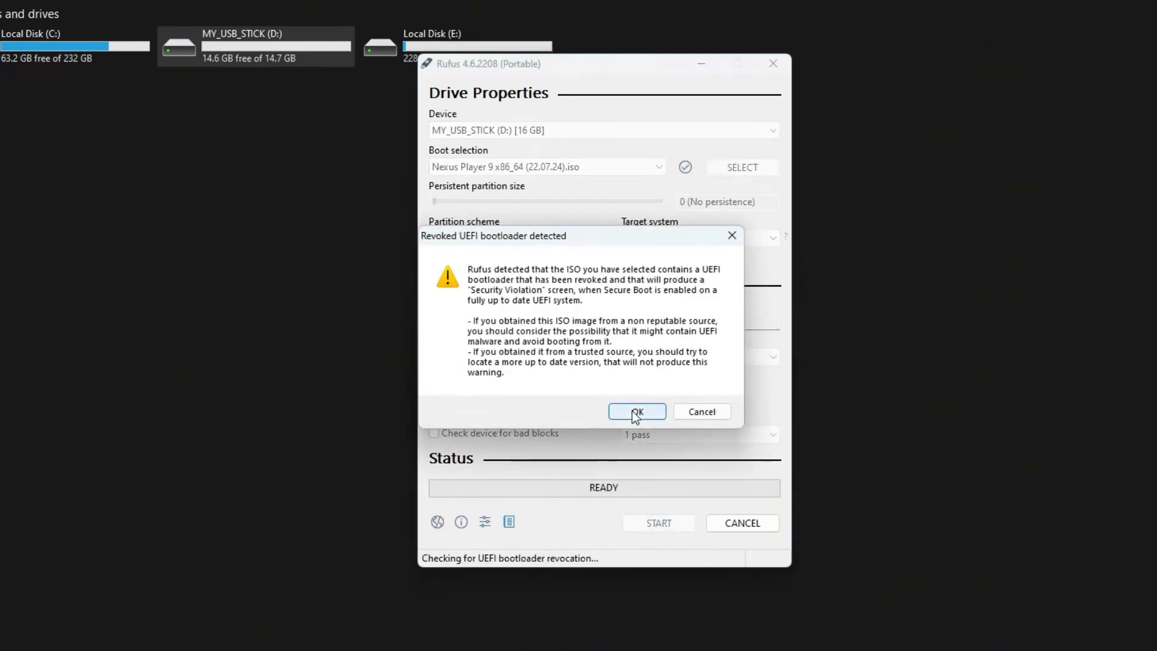
mouse_move(688, 294)
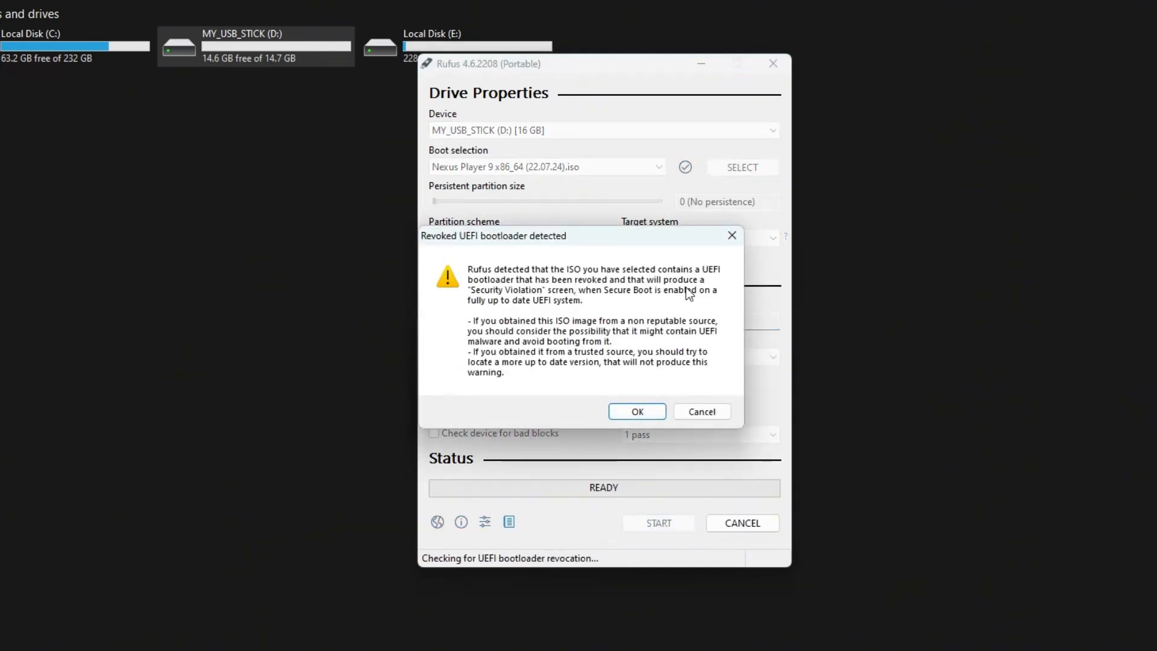
left_click(636, 411)
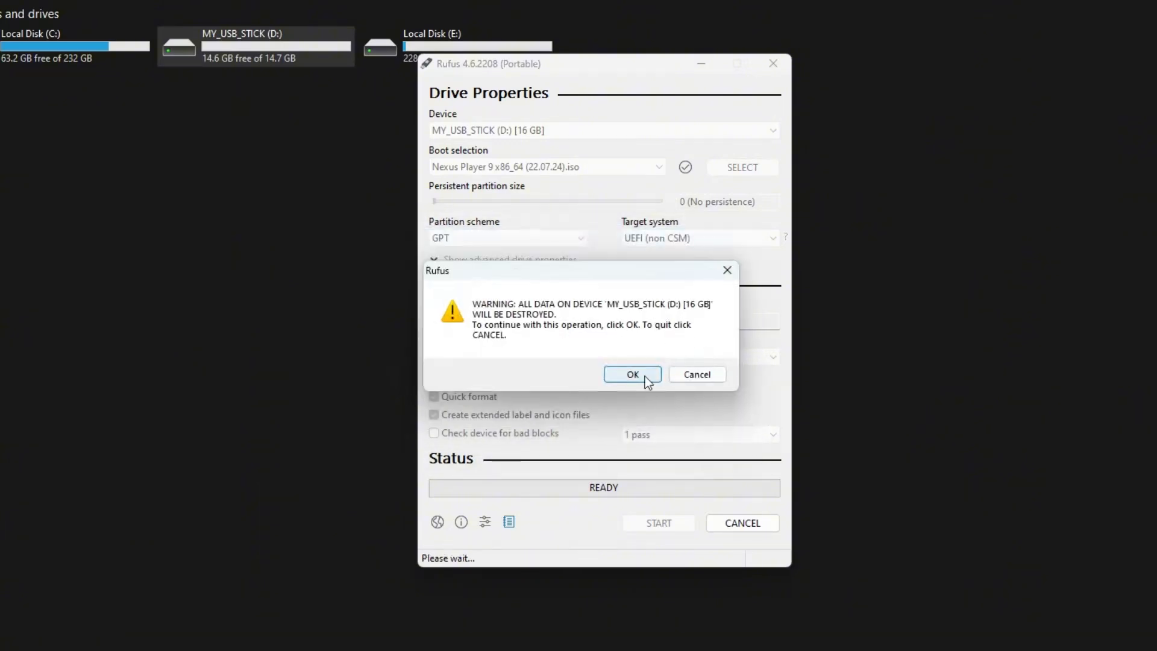
left_click(632, 373)
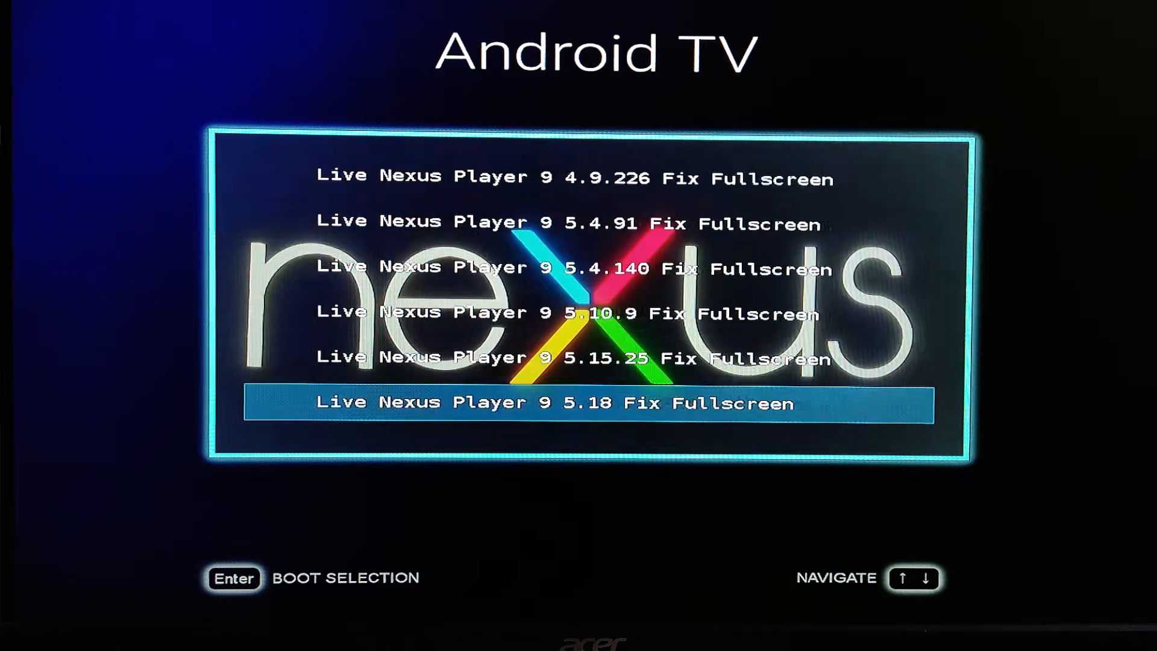
- Boot the Nexus Player Auto Install entry from the stick's boot menu
key("Down")
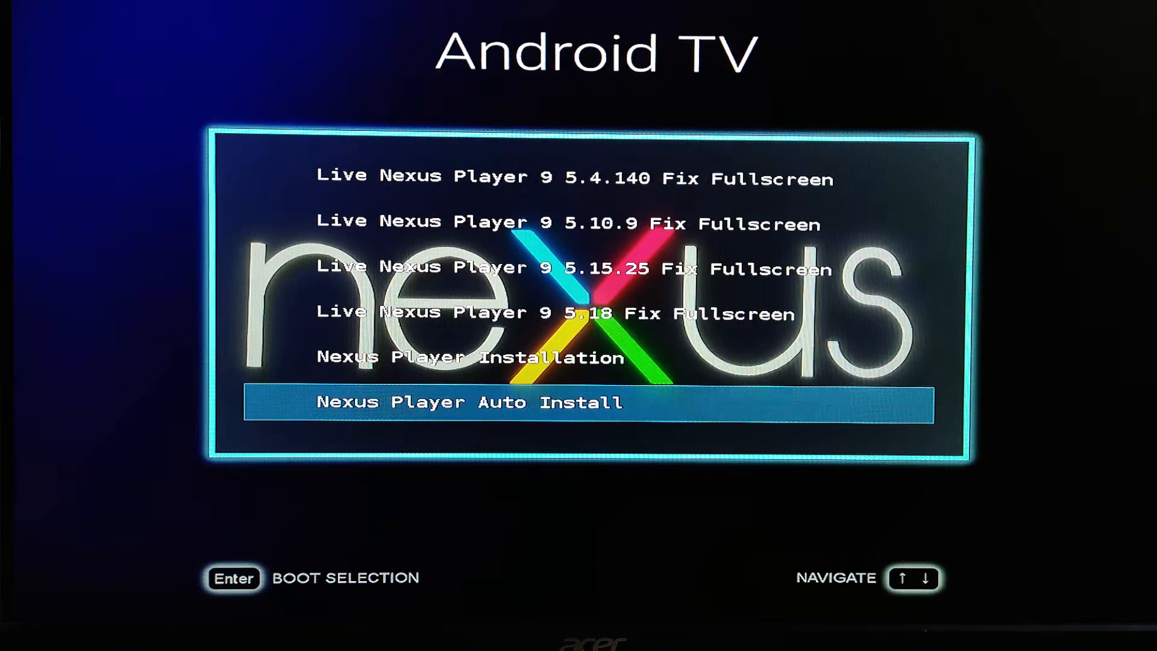
key("up")
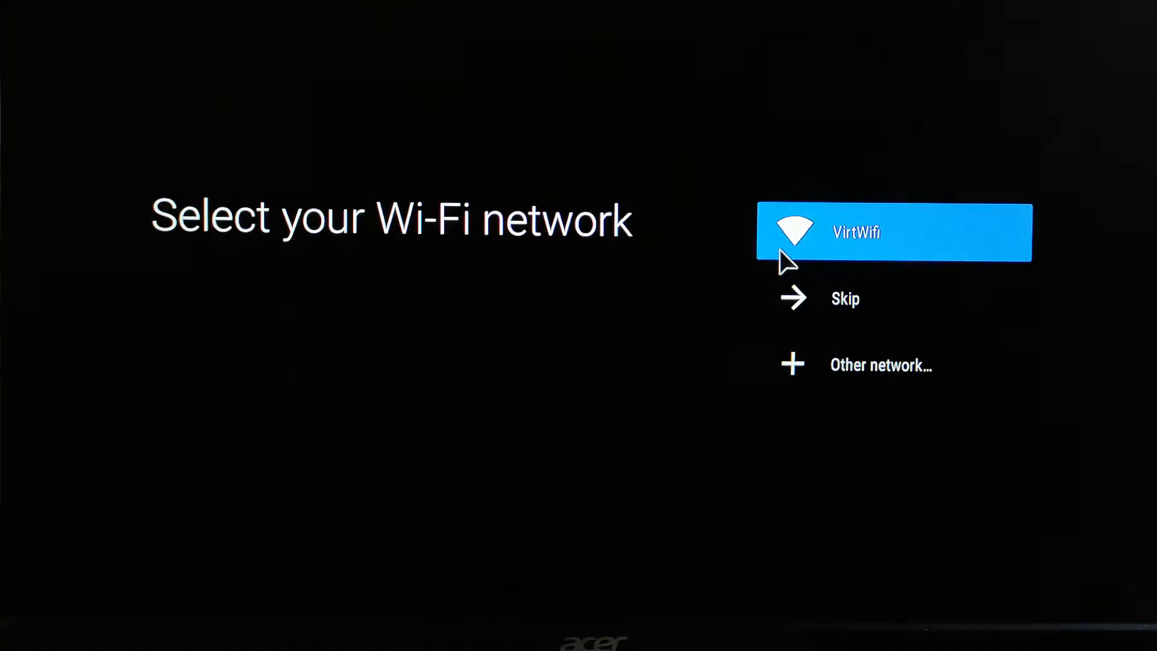
- Join the VirtWifi network during setup and reach the home screen's Apps panel
left_click(893, 231)
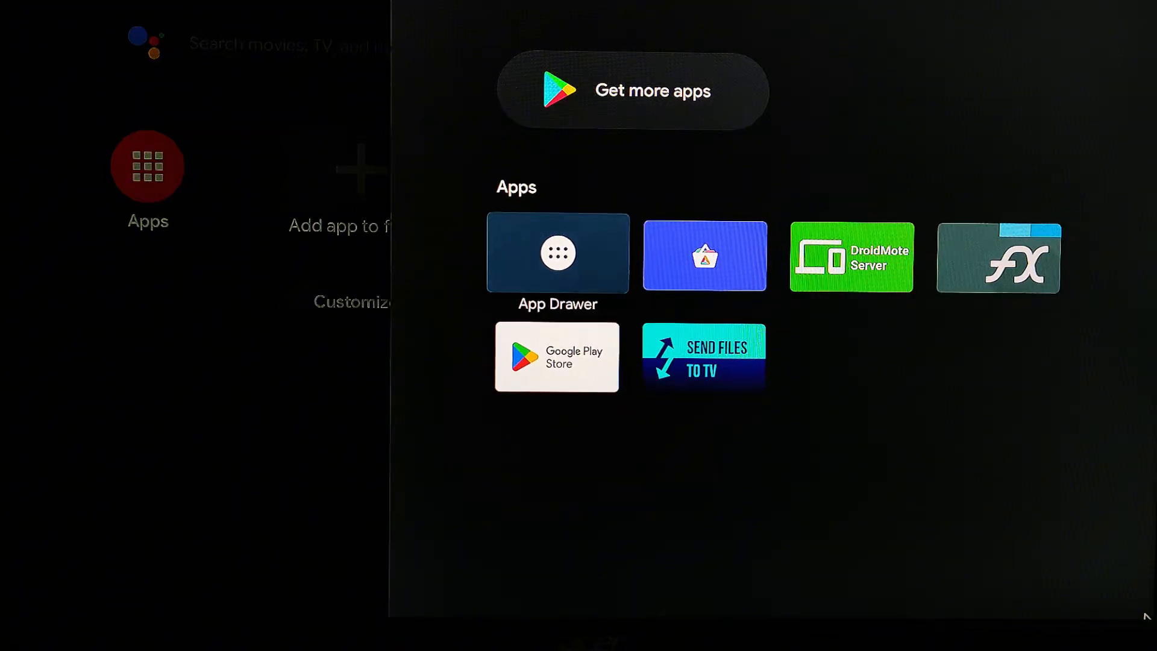
left_click(557, 252)
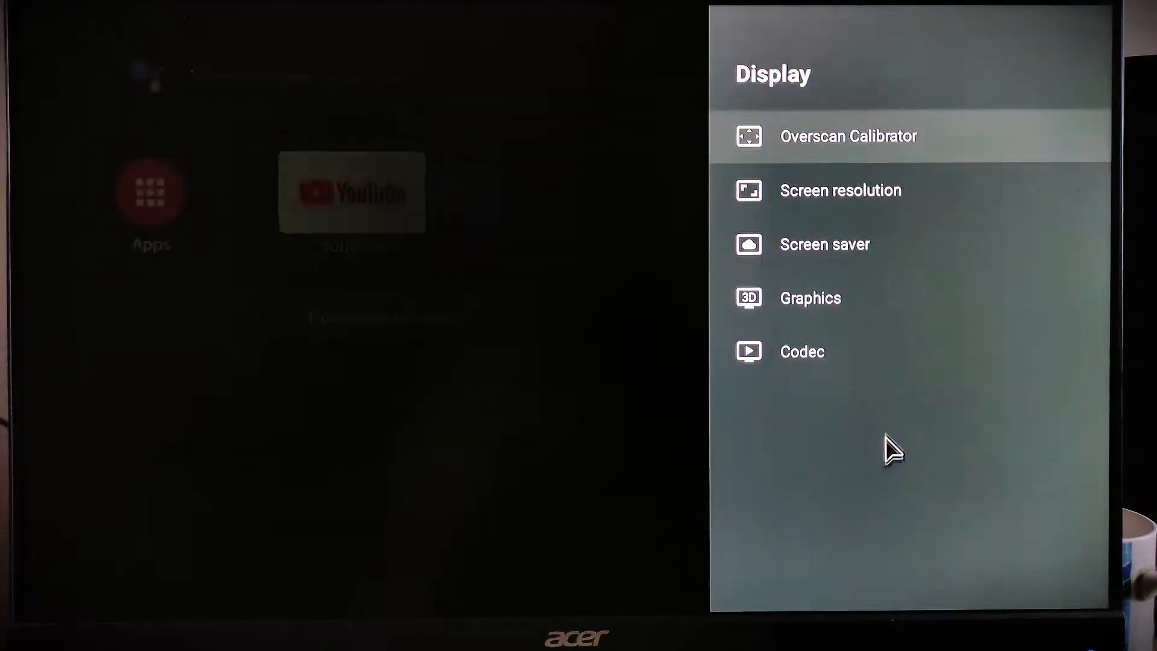
- View Storage settings showing 8.3 GB internal storage and the ejected NEXUS_PLAYE drive
left_click(840, 189)
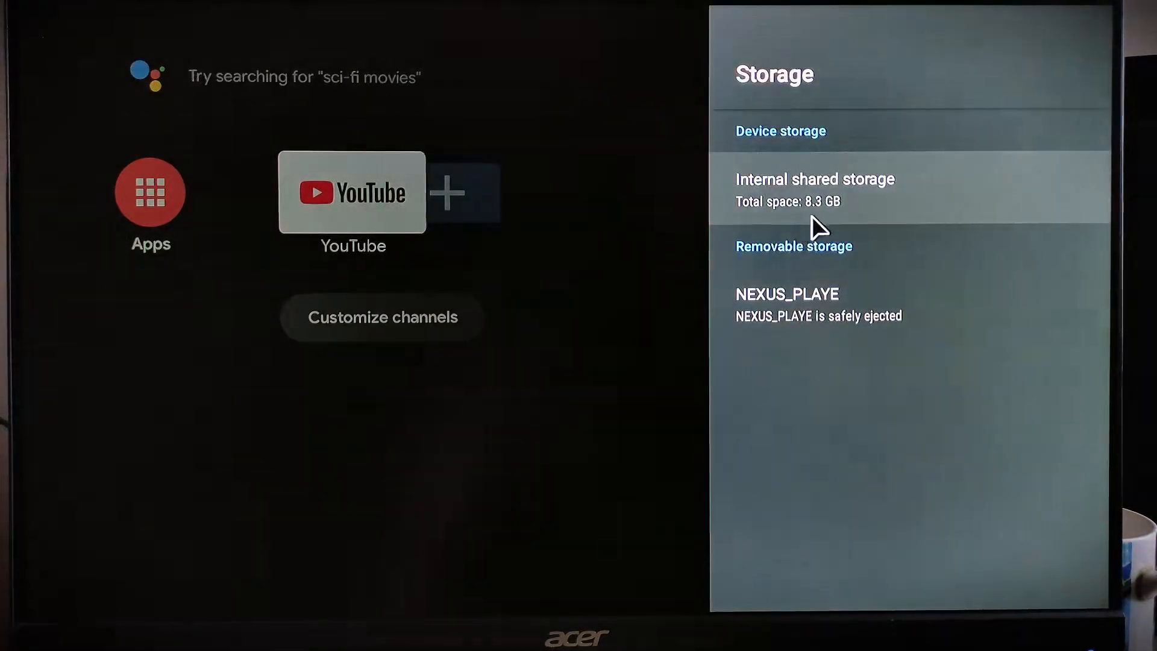
left_click(814, 190)
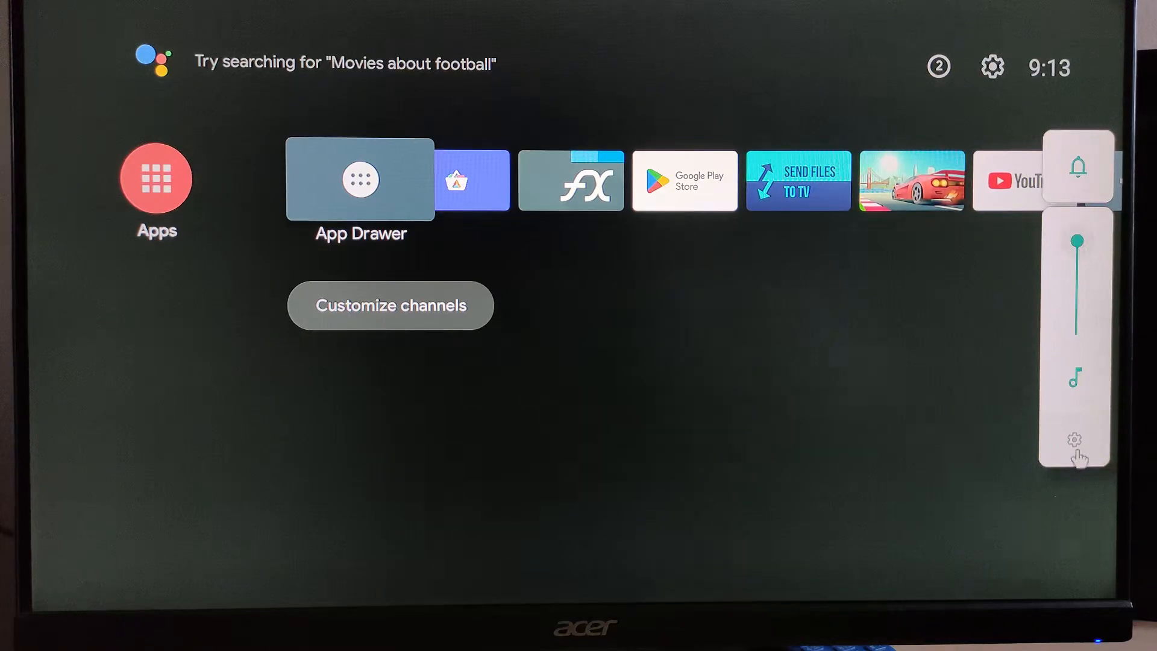
- View the Sound output preferences with the headphone port as audio output
left_click(1077, 442)
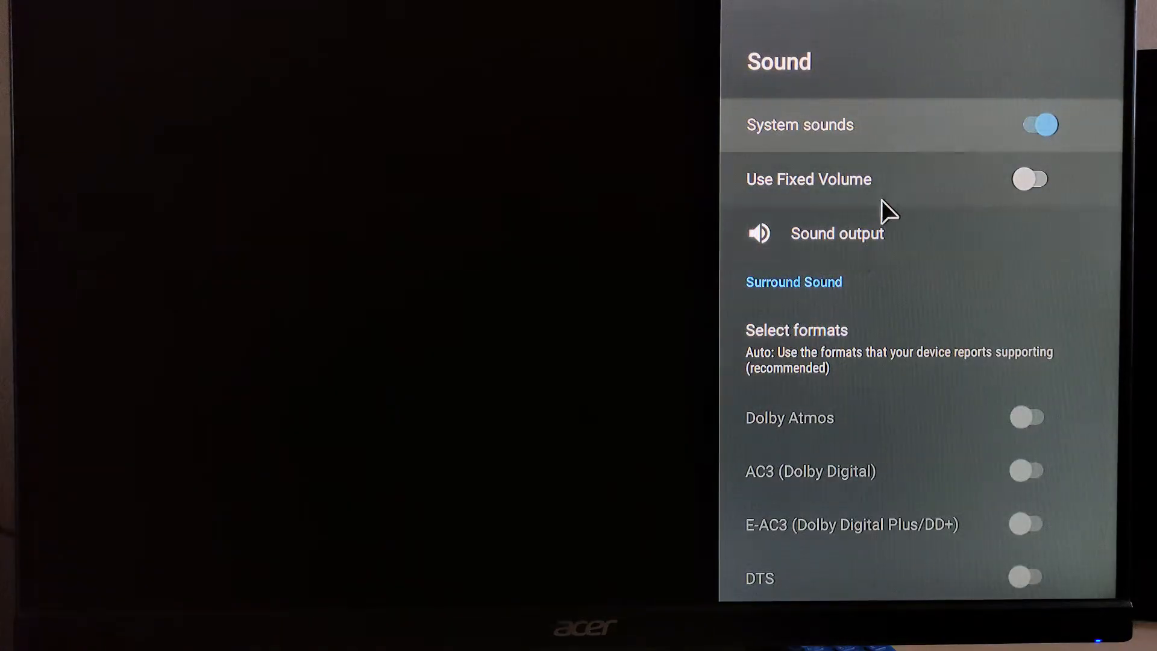
left_click(836, 232)
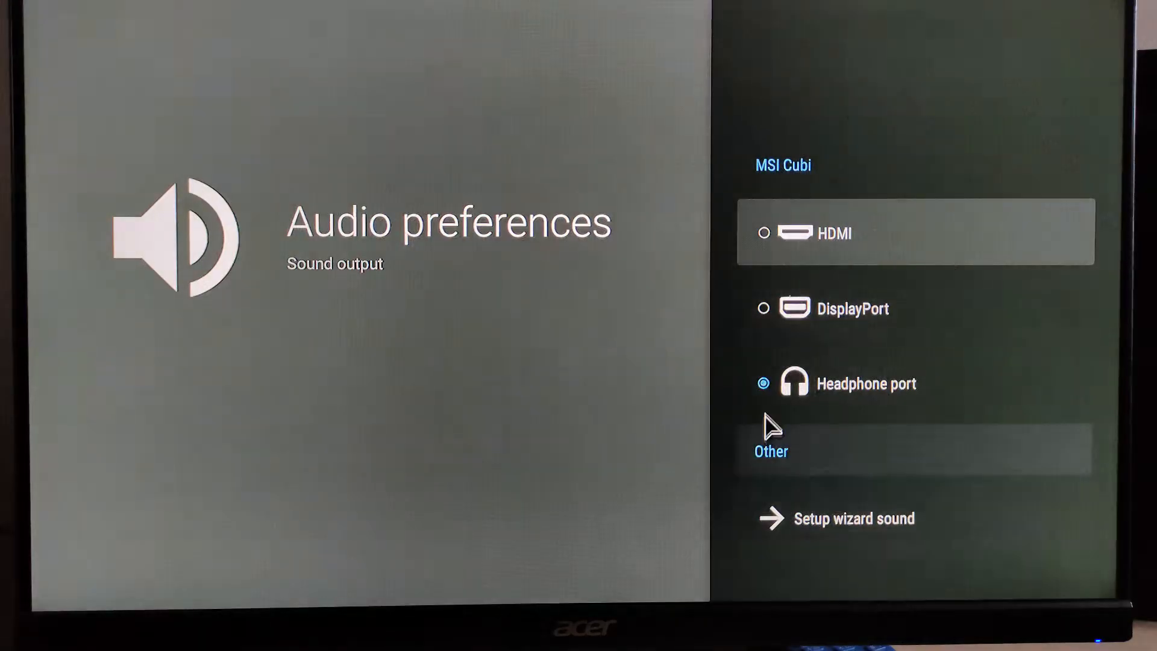
scroll("down", 3)
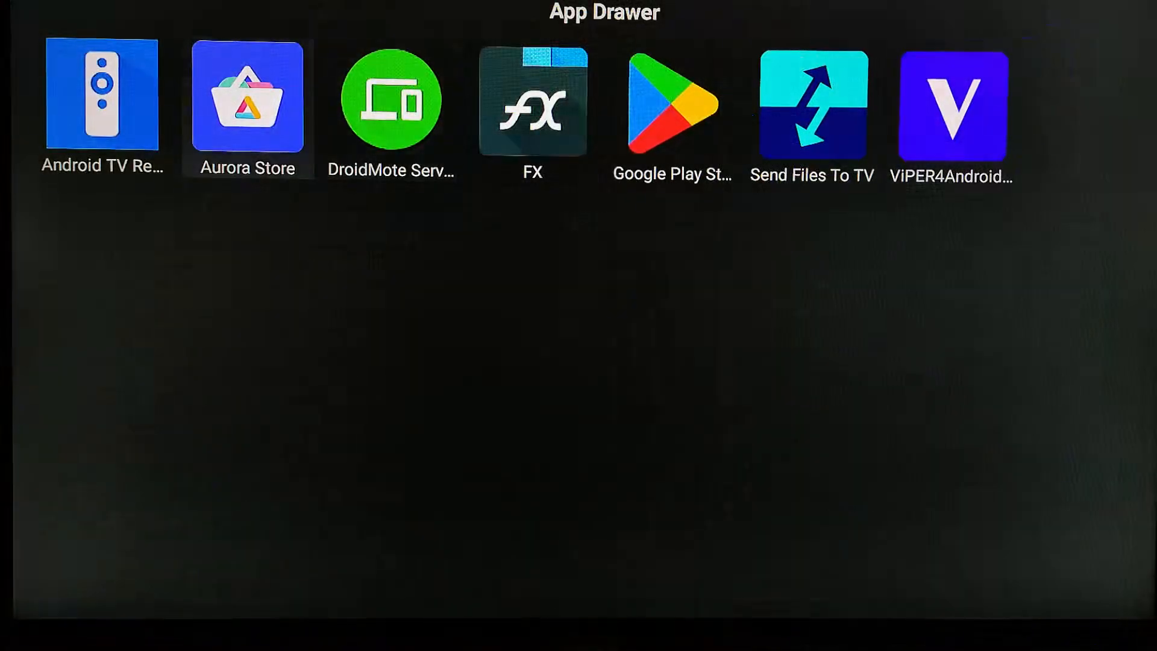
- Launch Aurora Store, browse the For you apps and switch to the Games recommendations
left_click(247, 101)
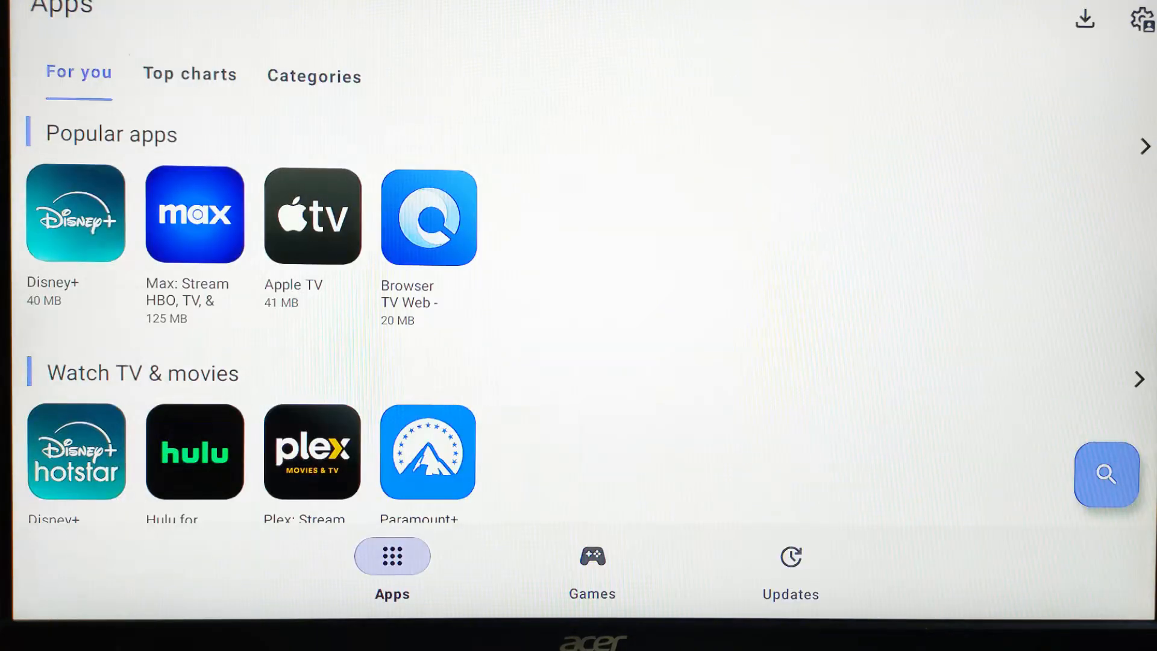
scroll("down", 3)
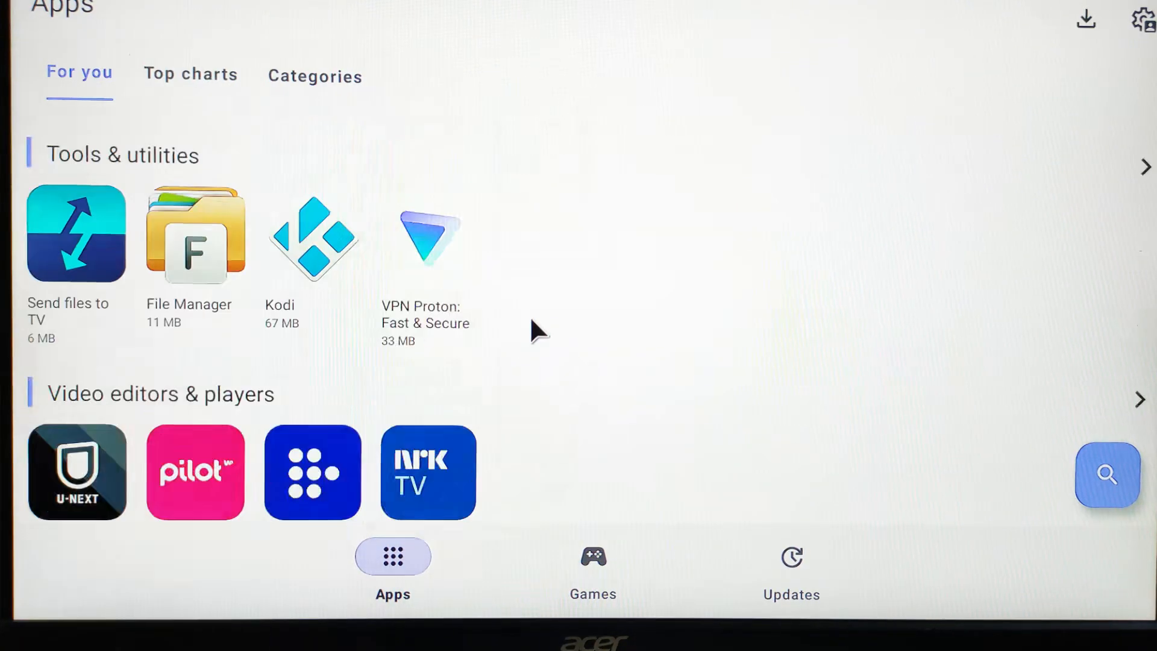
scroll("down", 3)
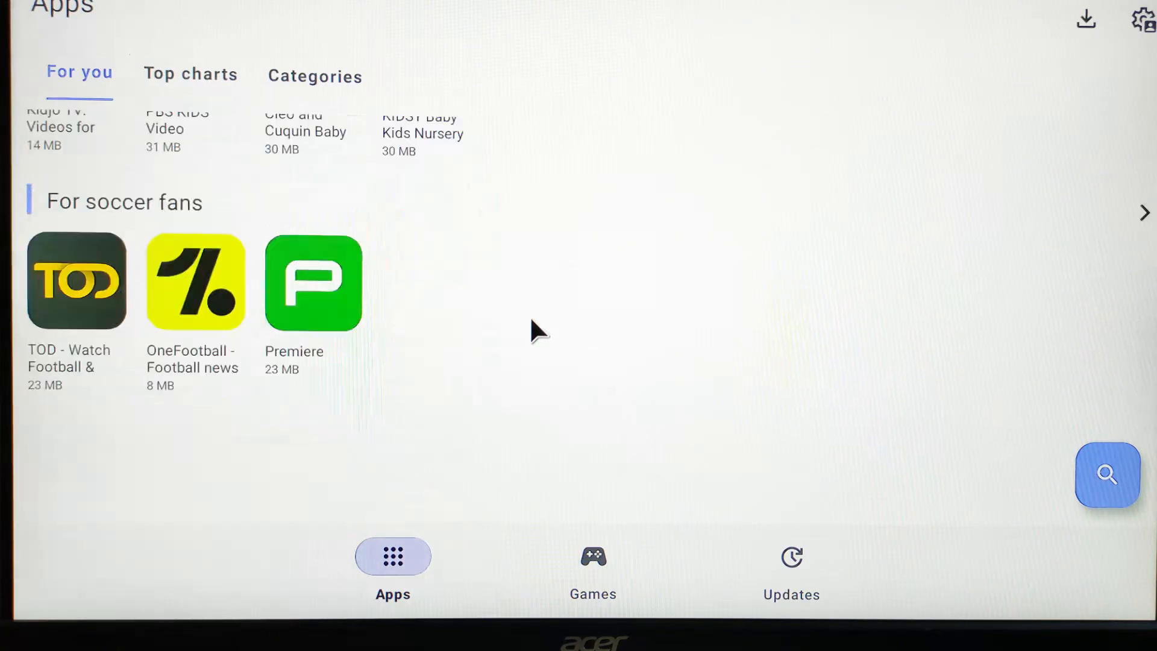
left_click(592, 568)
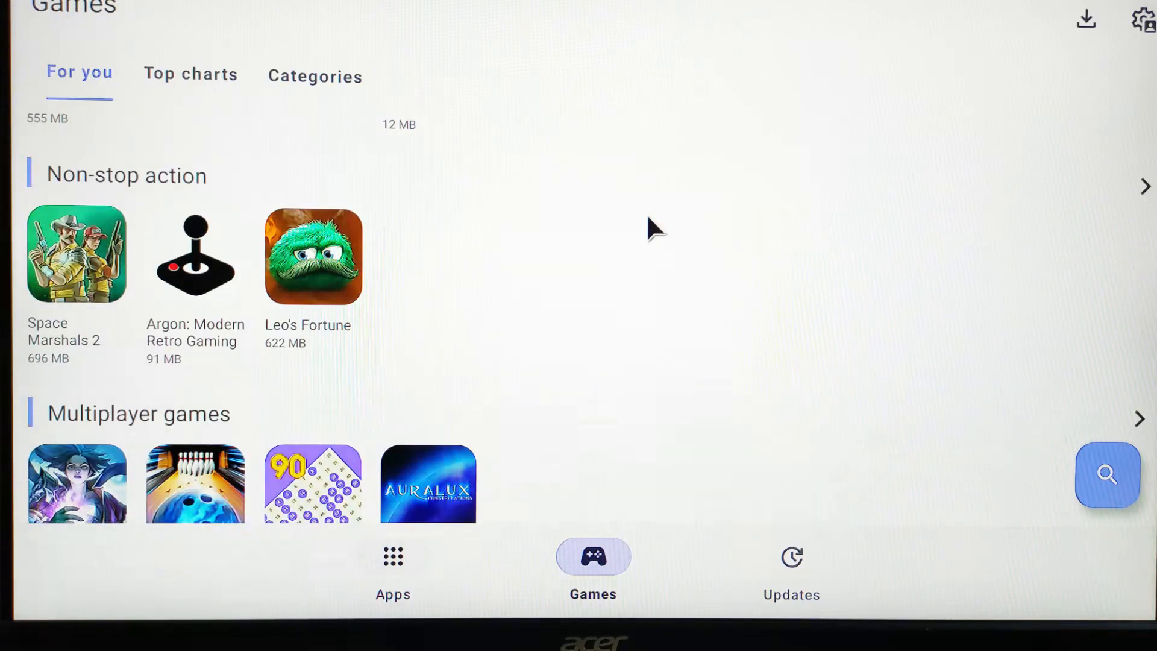
scroll("down", 3)
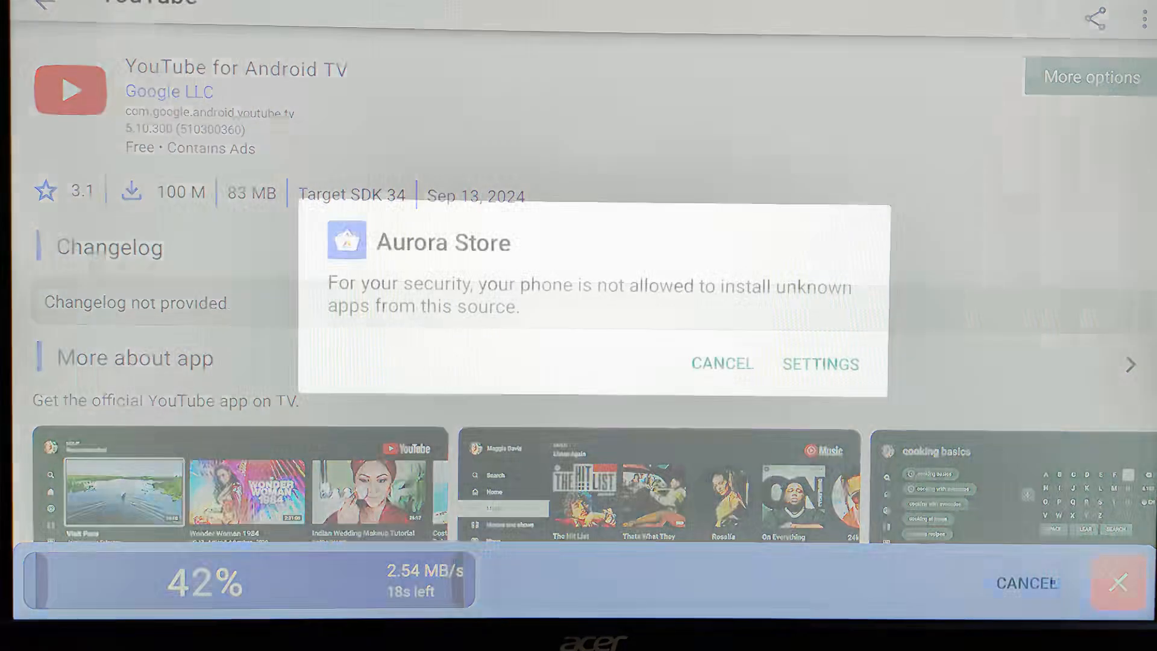
- Finish installing YouTube, play a Tekken 8 replay and show its Auto 1080p60 quality options
left_click(820, 364)
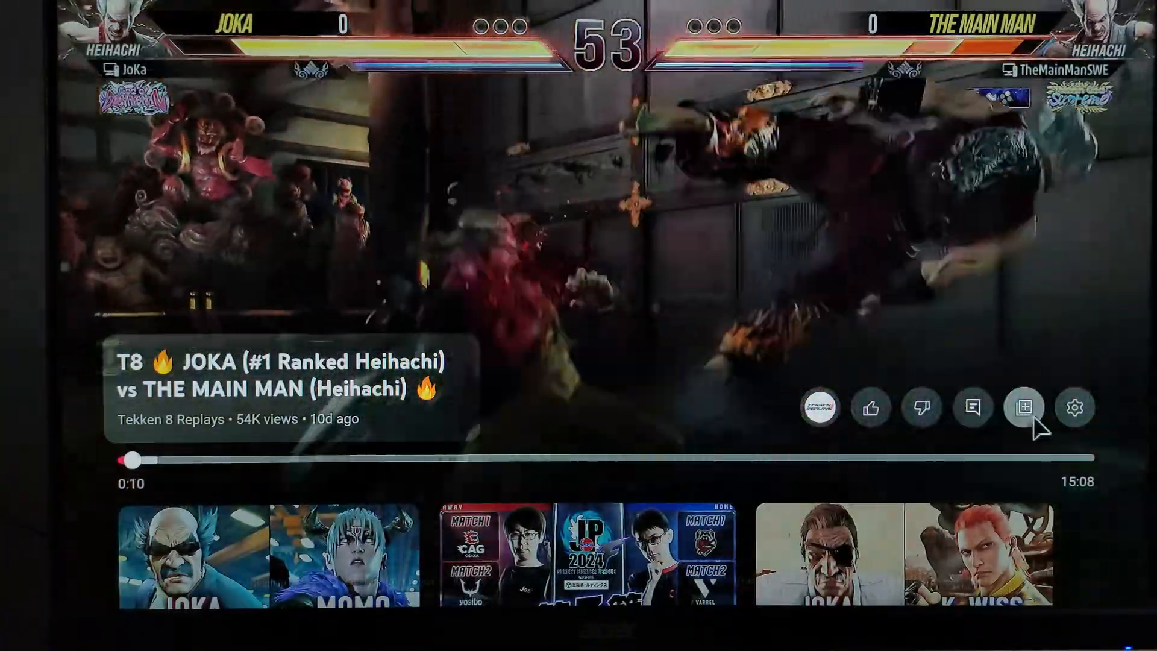
left_click(1074, 407)
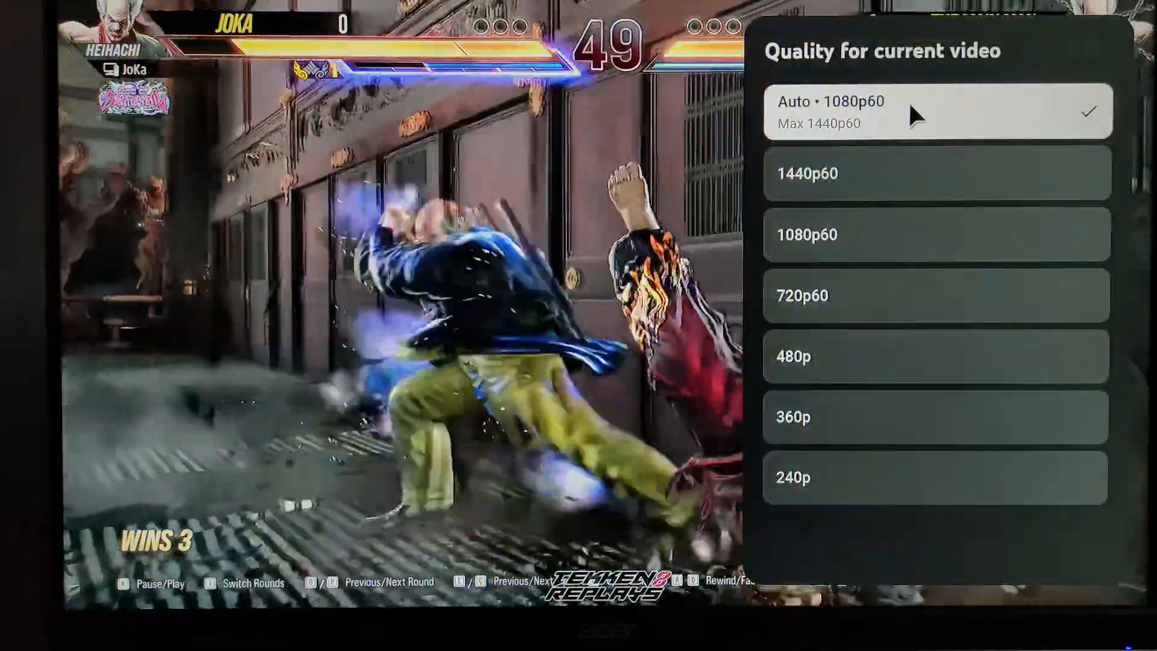
mouse_move(845, 250)
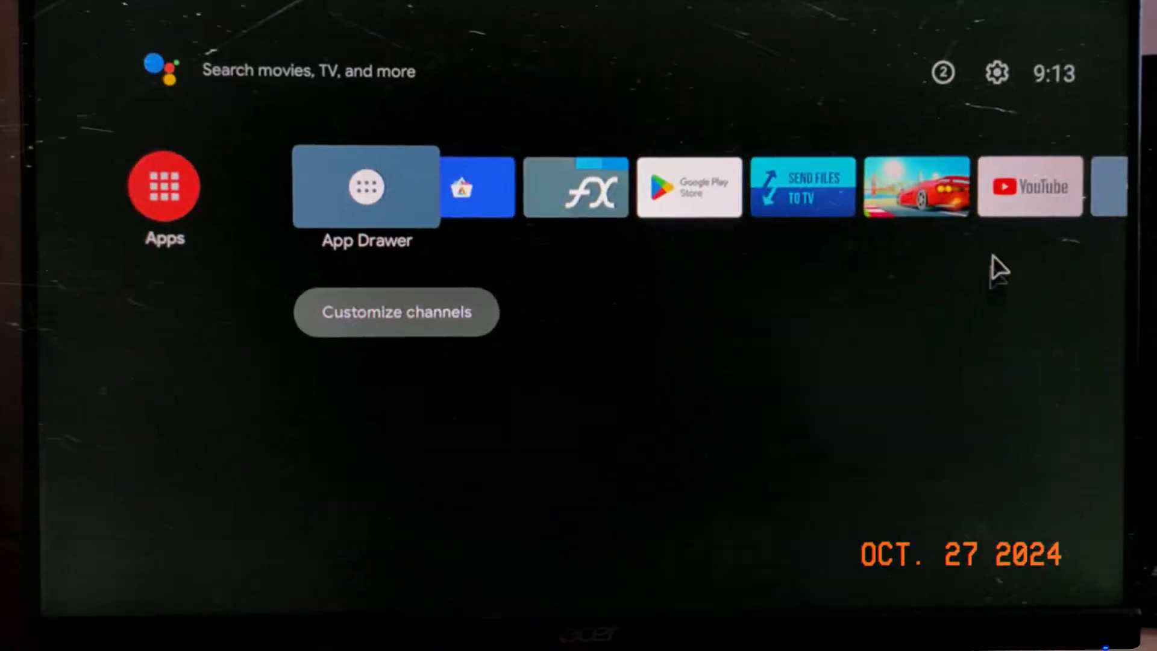
- Shut down the Android TV device via Settings, confirming Shutdown
left_click(995, 72)
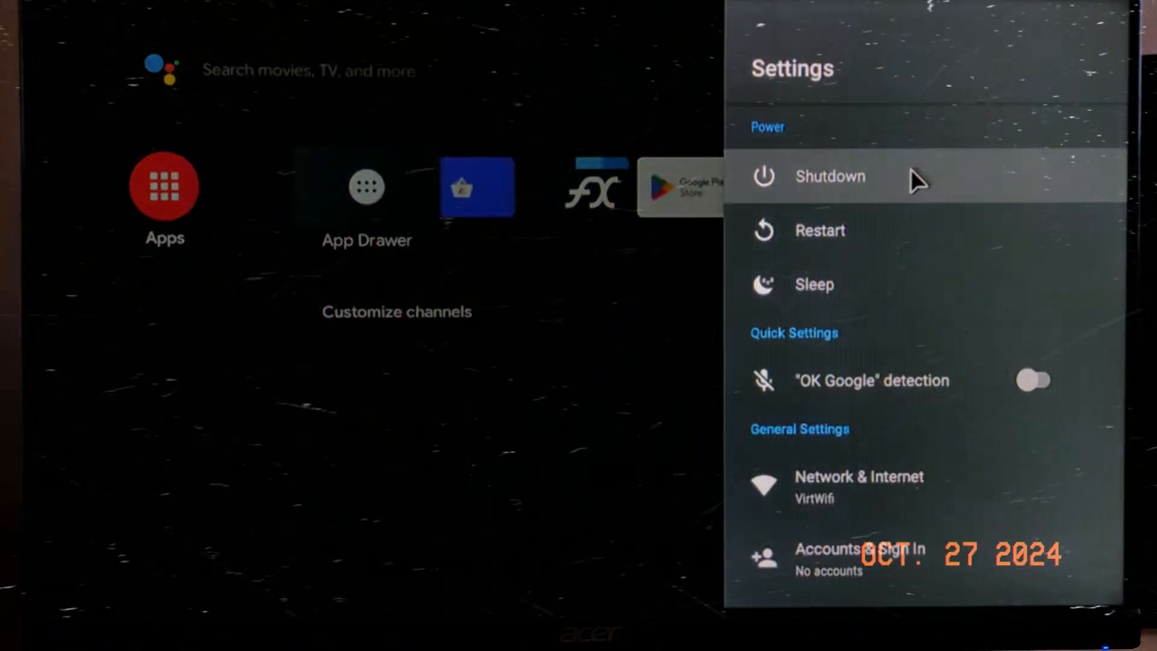
left_click(829, 176)
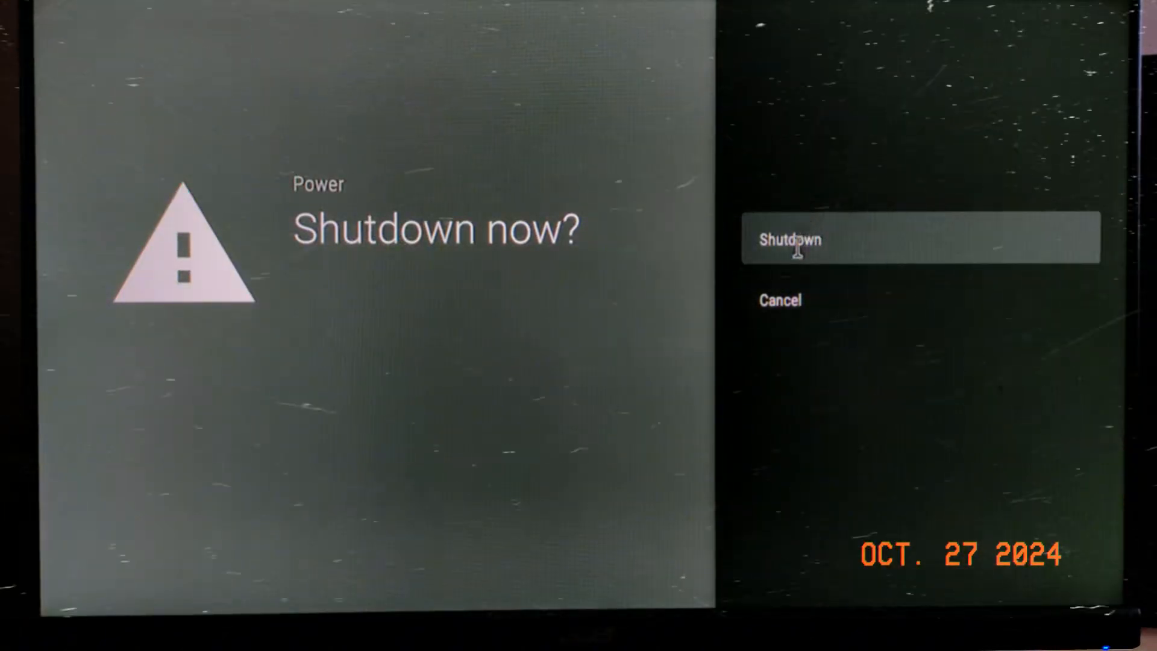
left_click(788, 237)
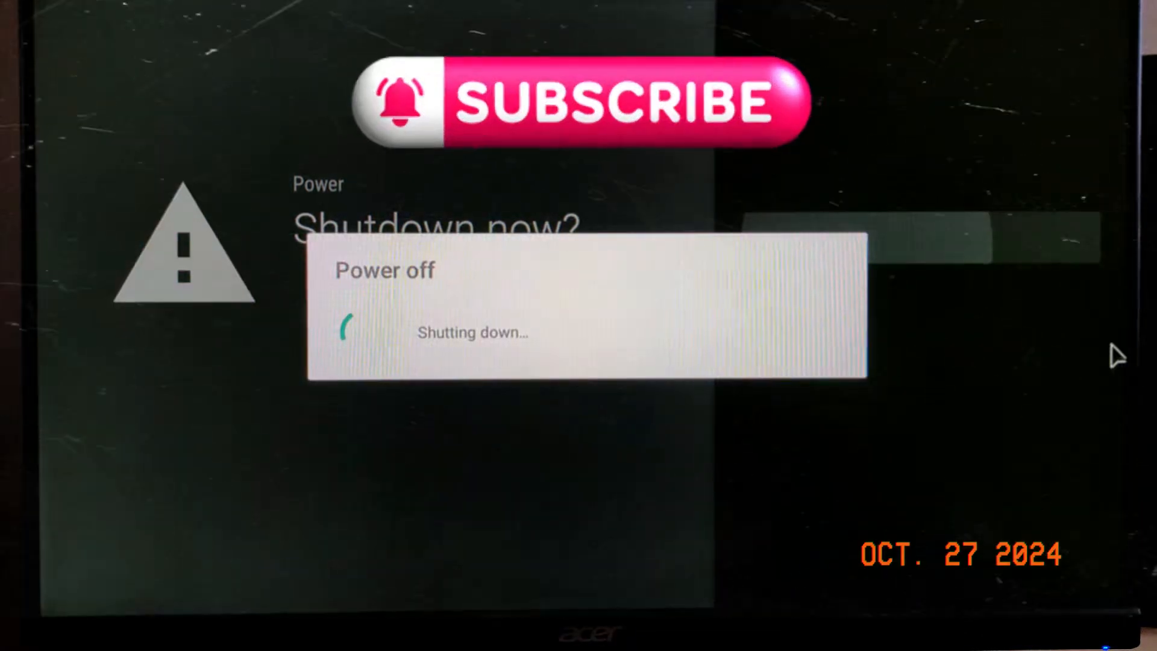